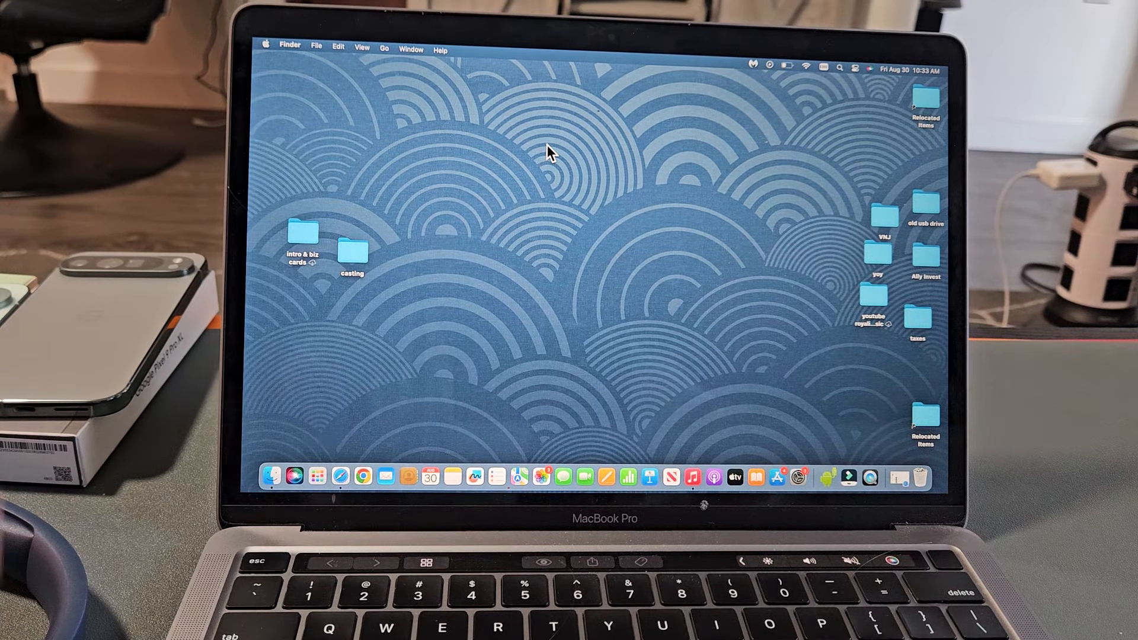
pyautogui.moveTo(269, 51)
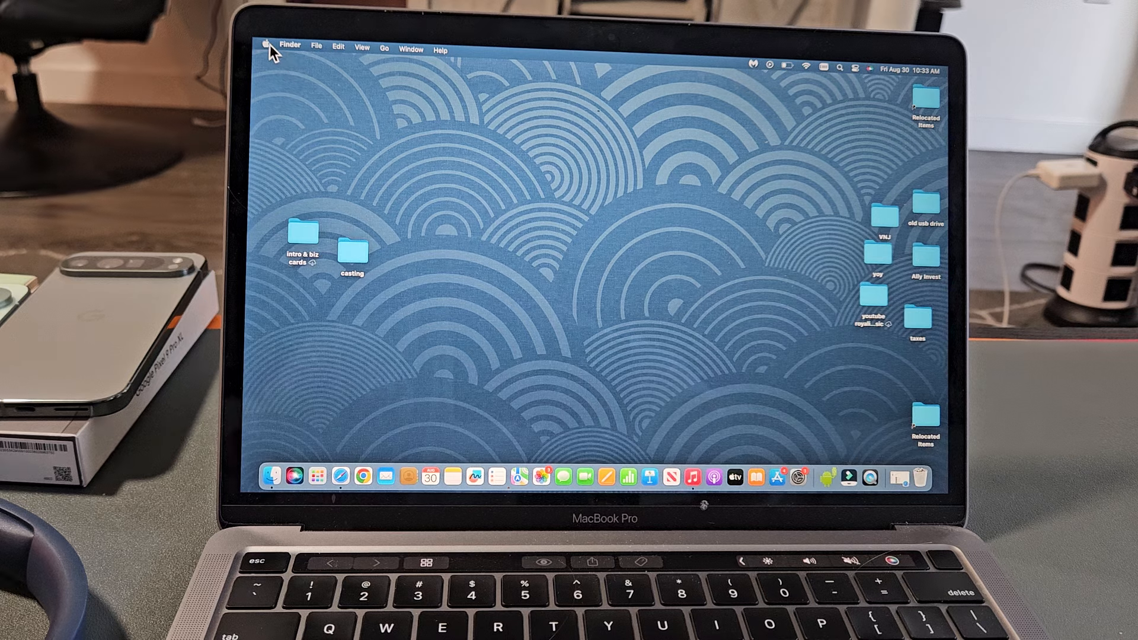
# - Open System Settings from the Apple menu on Bluetooth, scrolled to the Nearby Devices list
pyautogui.click(267, 47)
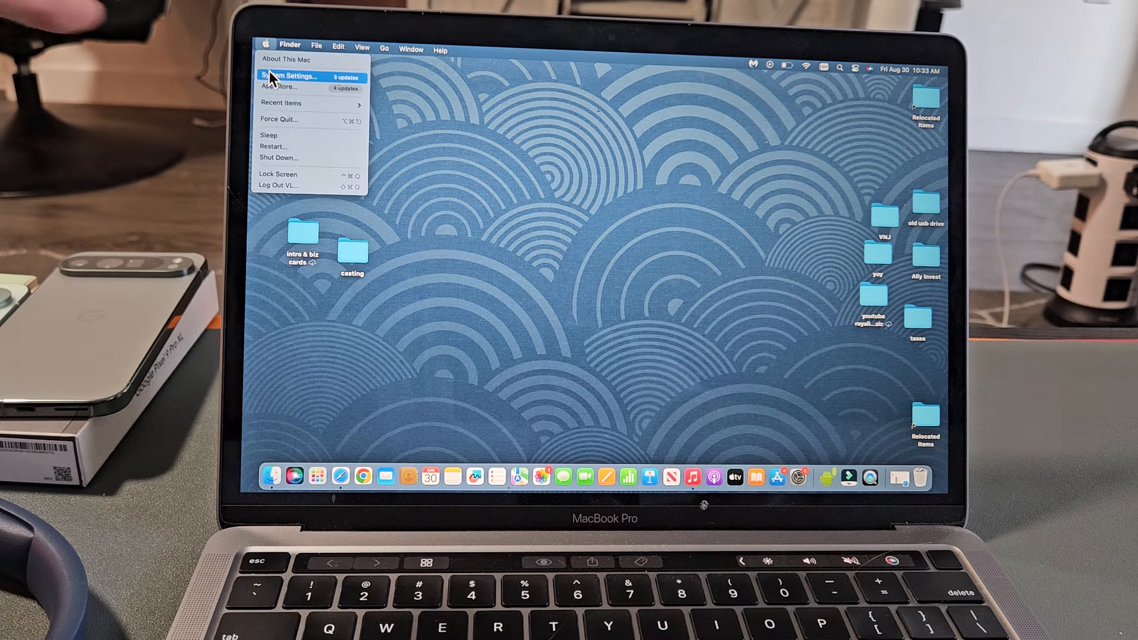
pyautogui.click(287, 77)
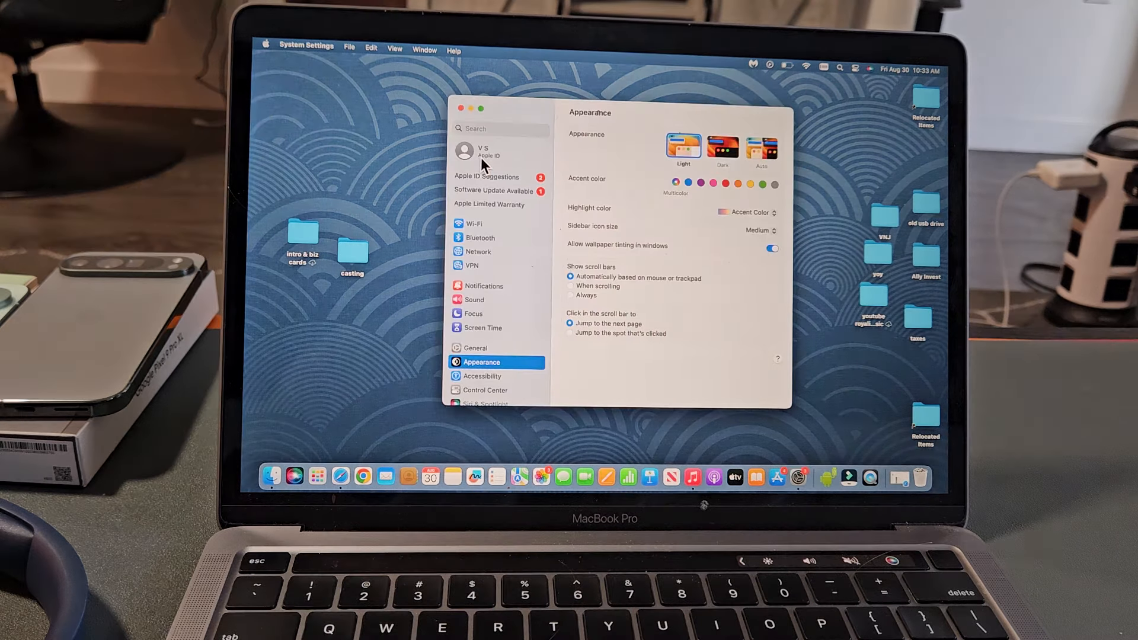
pyautogui.moveTo(489, 242)
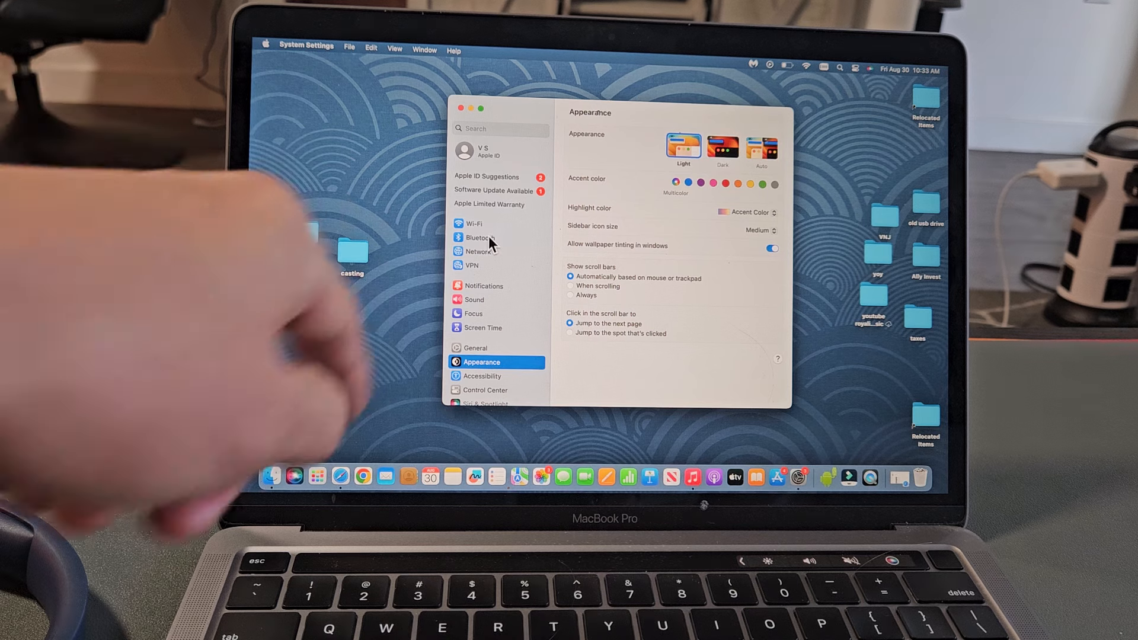
pyautogui.click(477, 237)
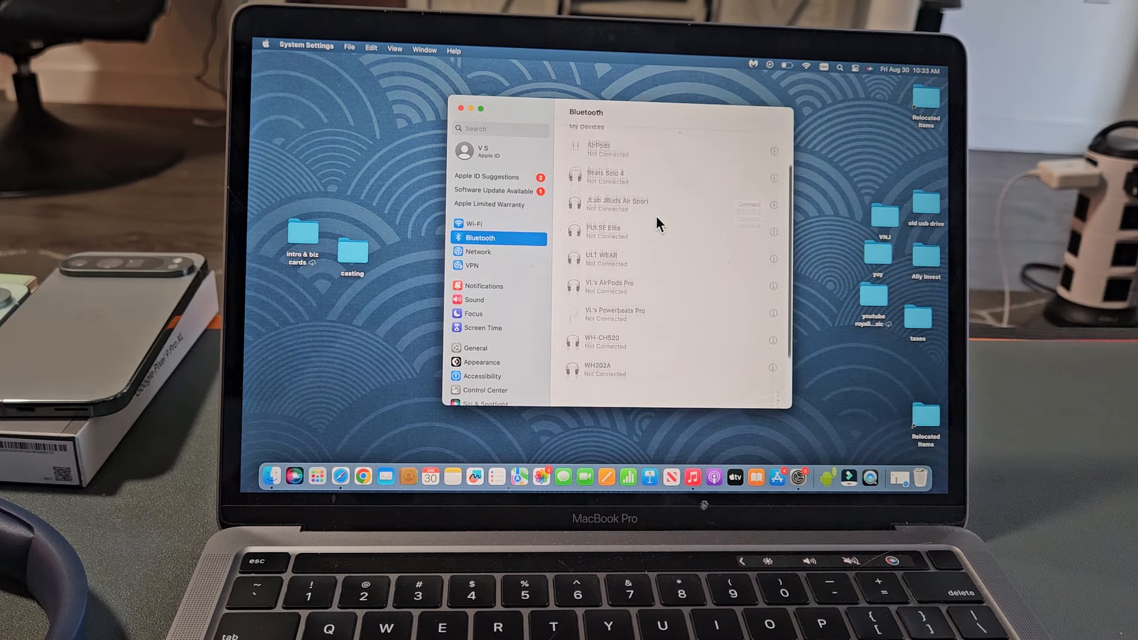
pyautogui.scroll(-3)
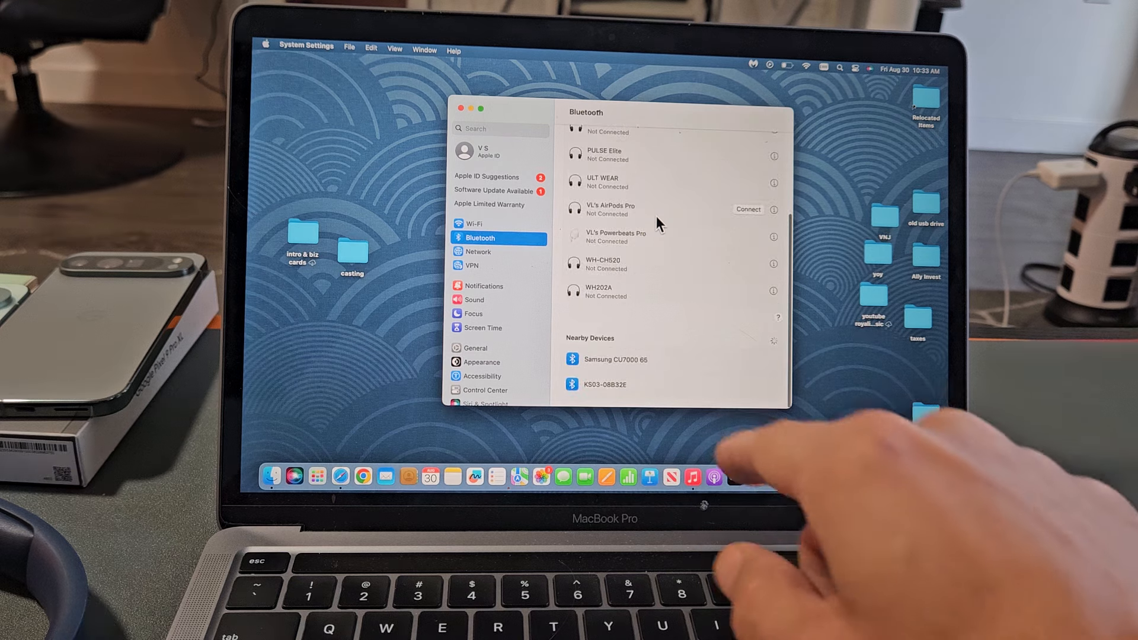